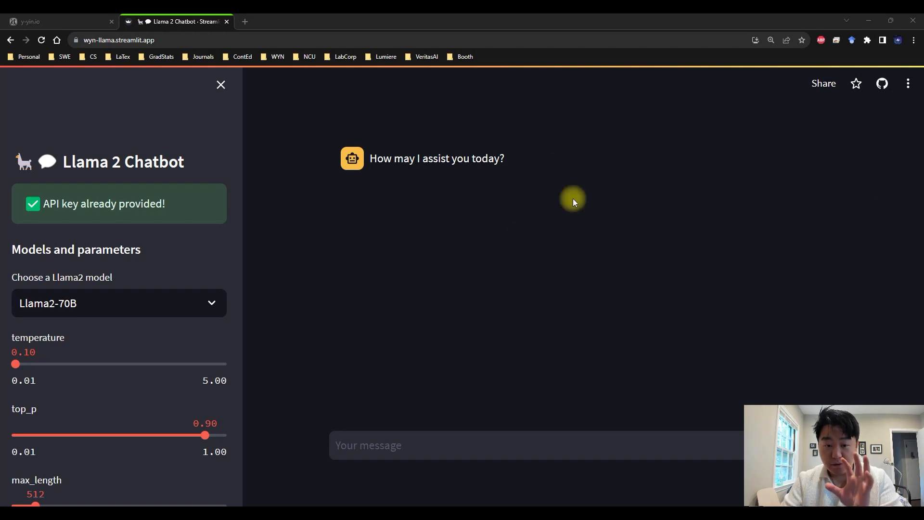
pyautogui.moveTo(384, 275)
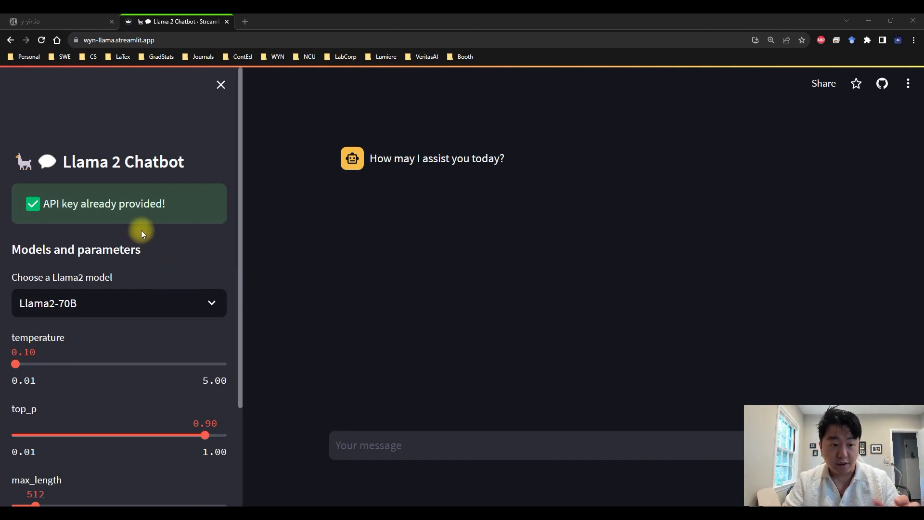
pyautogui.moveTo(94, 205)
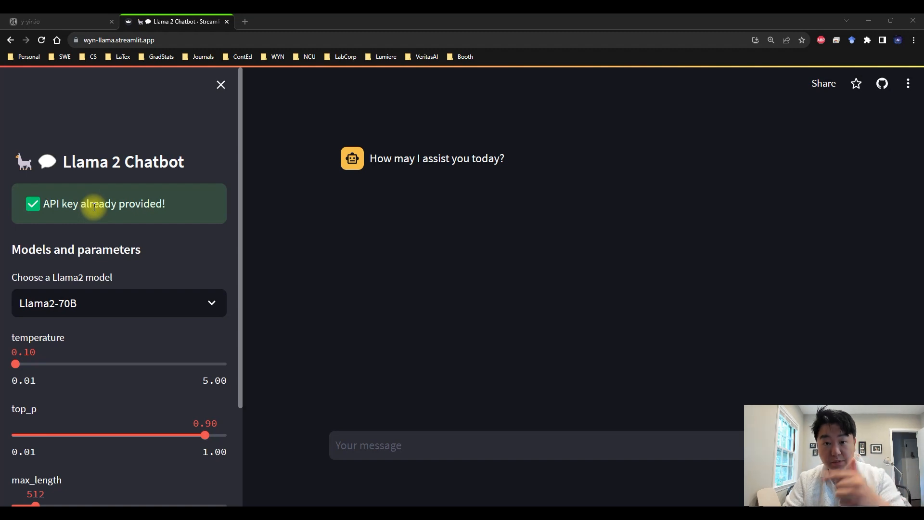
pyautogui.moveTo(139, 233)
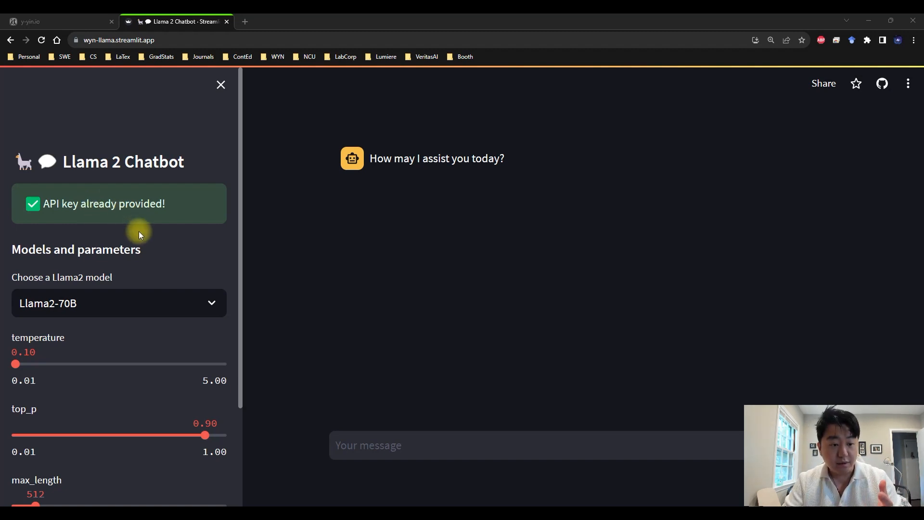
pyautogui.moveTo(74, 312)
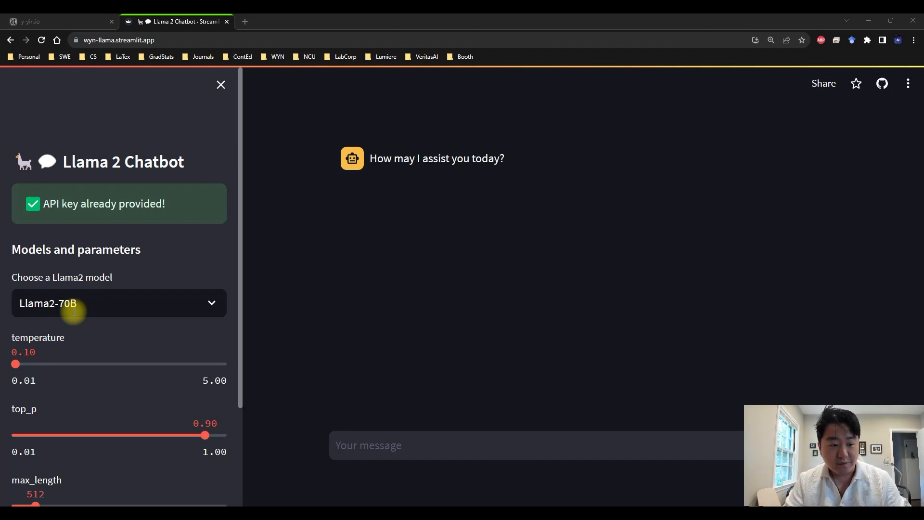
pyautogui.moveTo(443, 445)
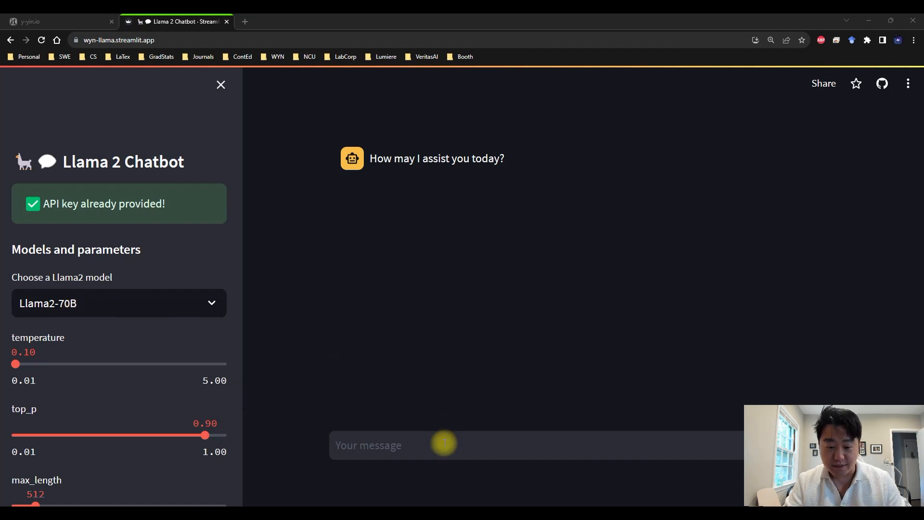
# Send the prompt 'tell me a joke' and receive the bicycle 'two-tired' joke reply
pyautogui.write('tell me a')
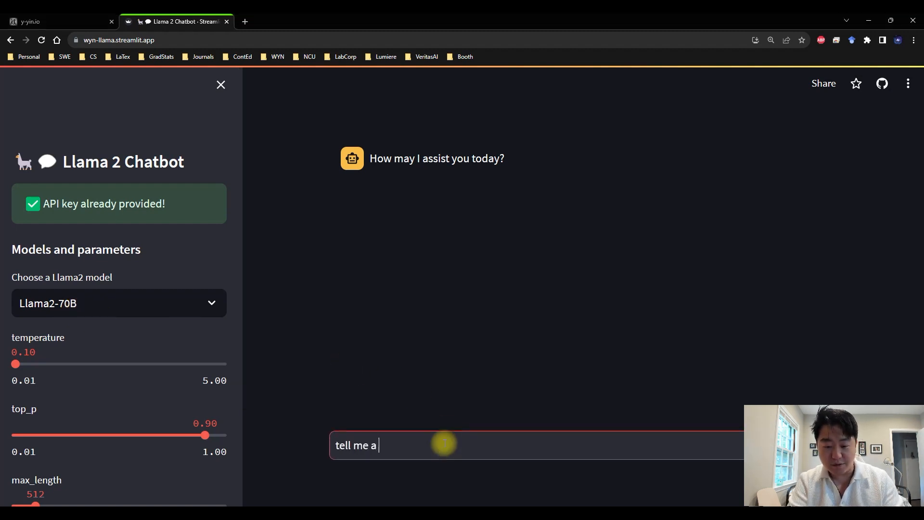
pyautogui.press('Enter')
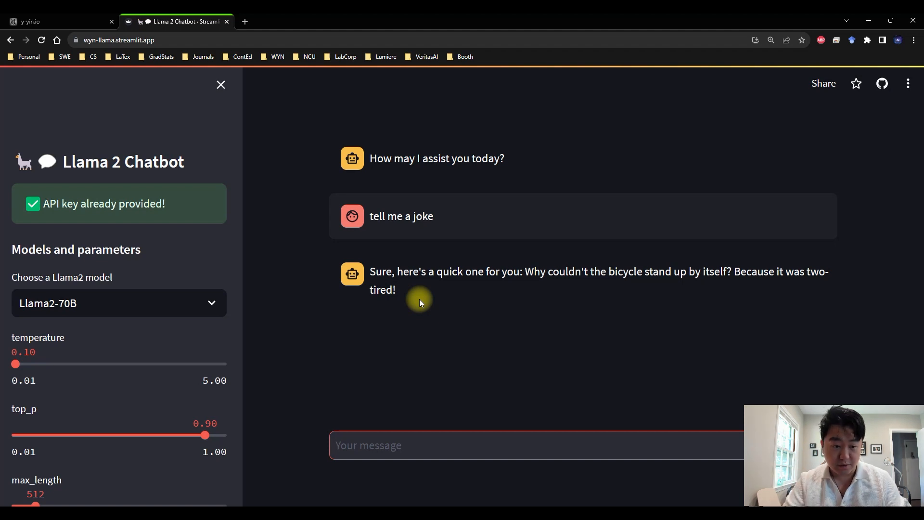
pyautogui.moveTo(881, 83)
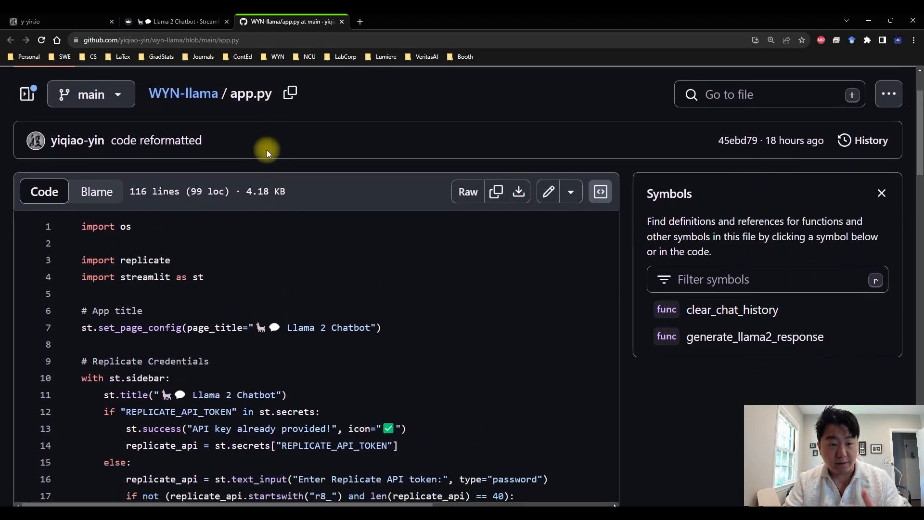
# Scroll app.py down to the sidebar credentials and Models and parameters model-choice code
pyautogui.scroll(-3)
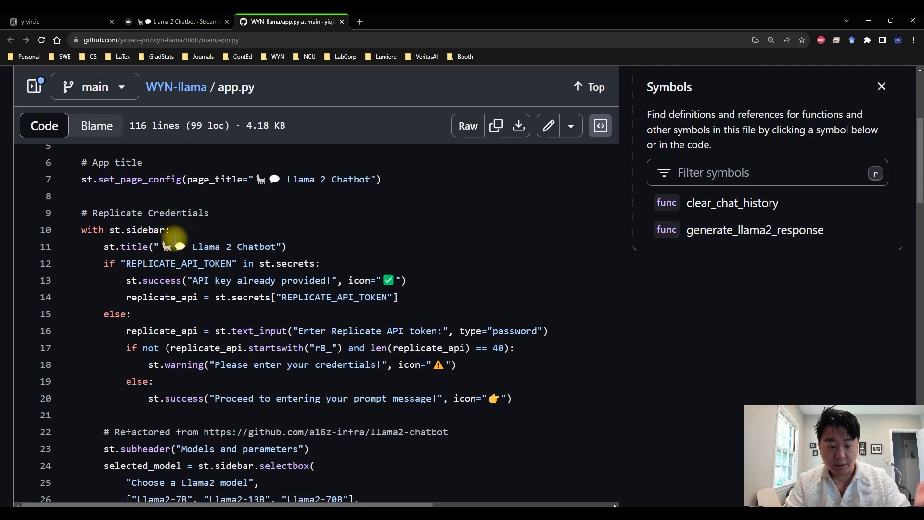
pyautogui.scroll(-3)
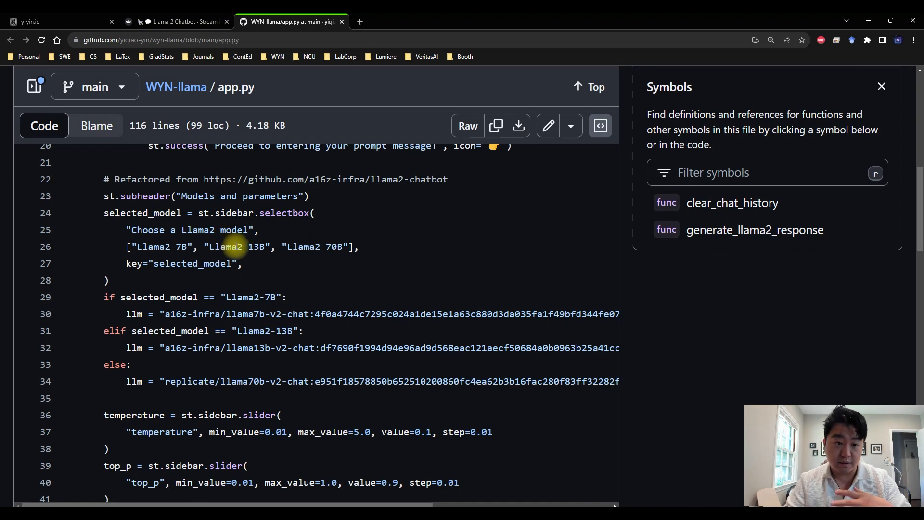
# Look up selected_model's definition and references, then locate llm inside generate_llama2_response's replicate.run call
pyautogui.moveTo(112, 280); pyautogui.dragTo(315, 382)
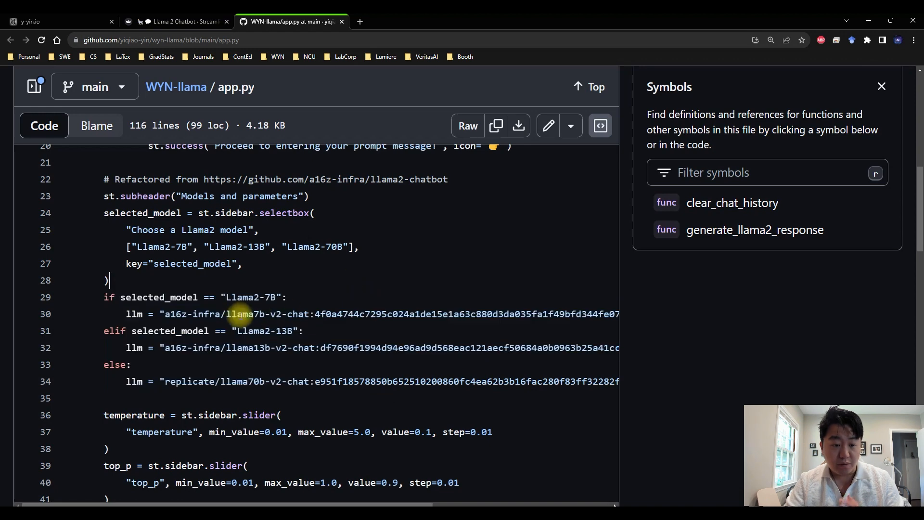
pyautogui.doubleClick(236, 313)
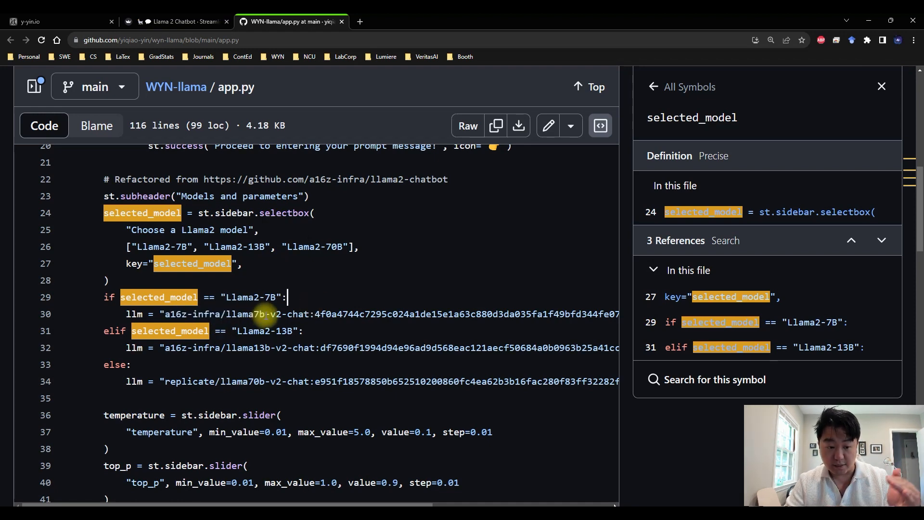
pyautogui.doubleClick(133, 314)
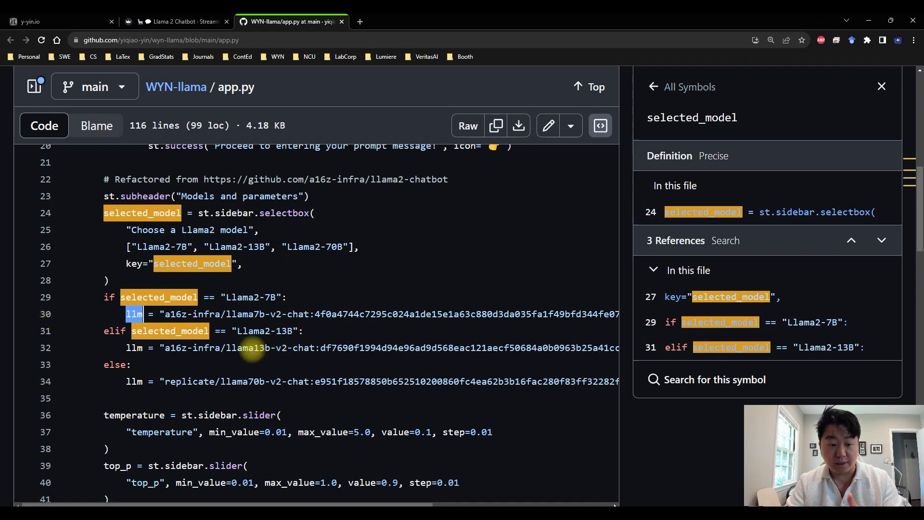
pyautogui.moveTo(206, 381)
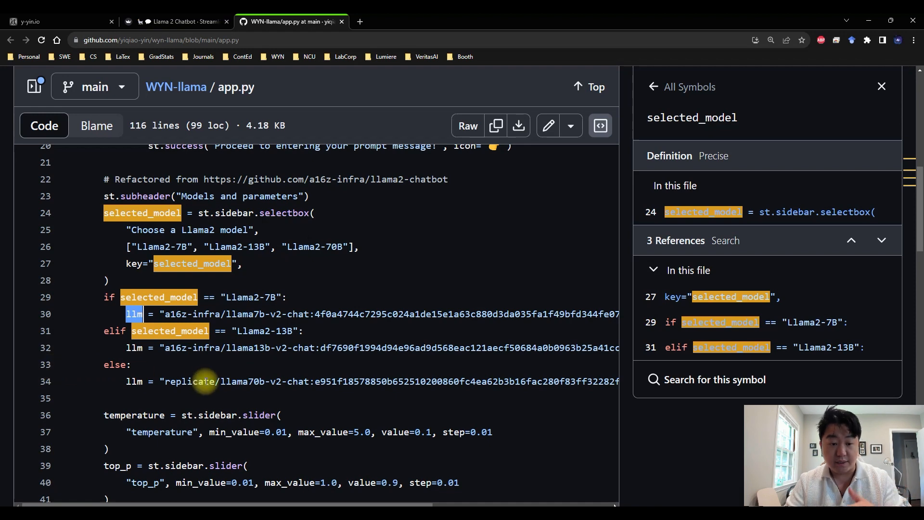
pyautogui.moveTo(209, 377)
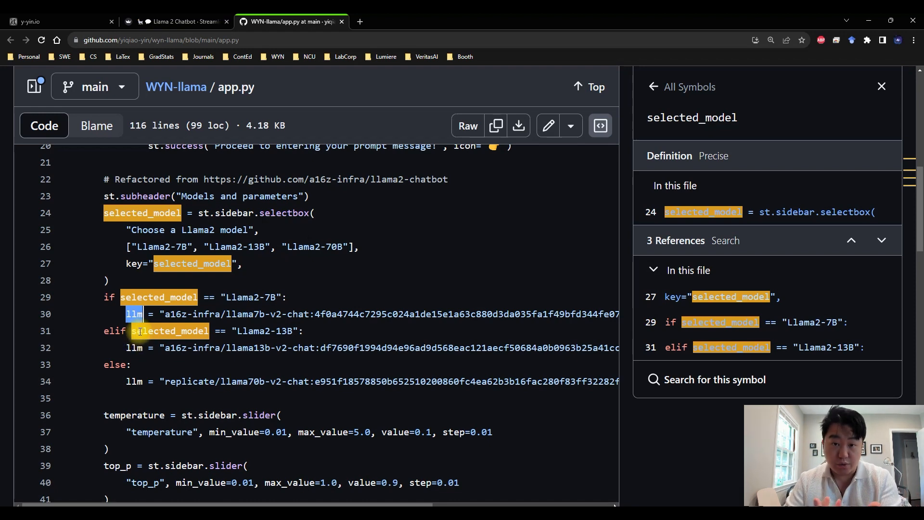
pyautogui.scroll(-3)
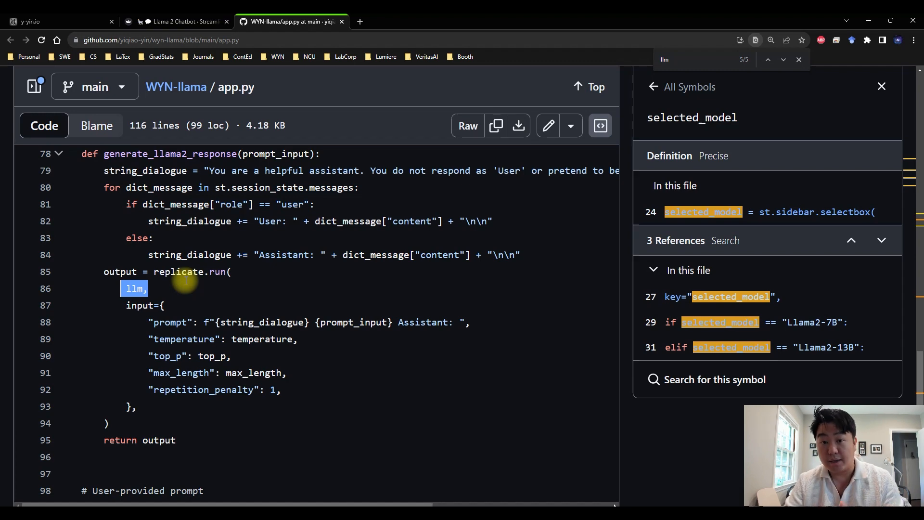
pyautogui.moveTo(448, 241)
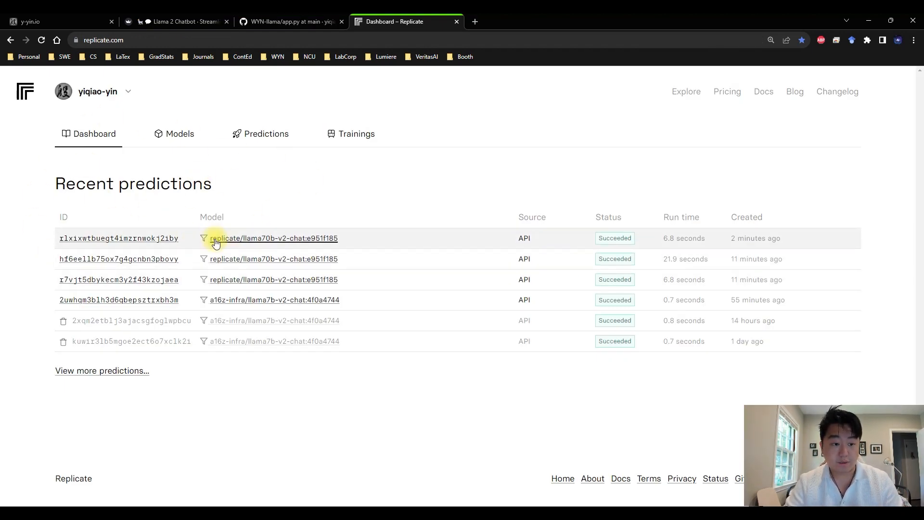
pyautogui.moveTo(258, 238)
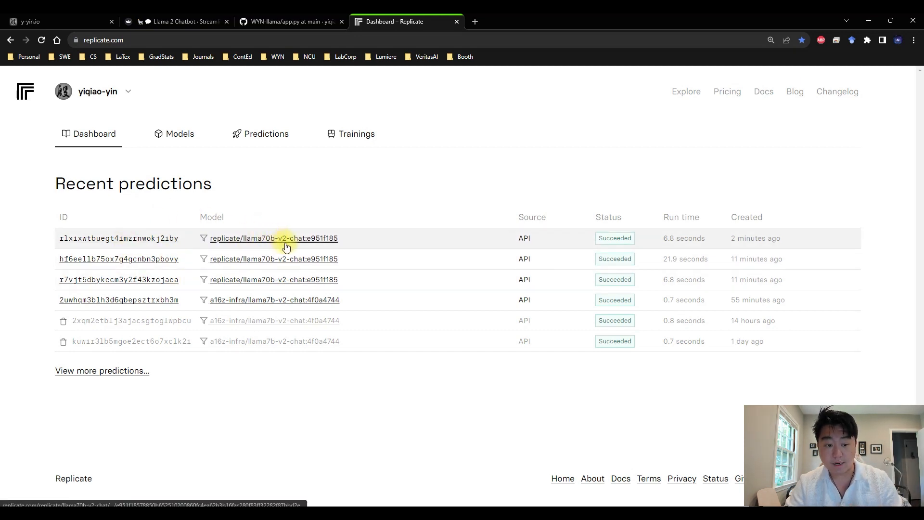
pyautogui.moveTo(236, 307)
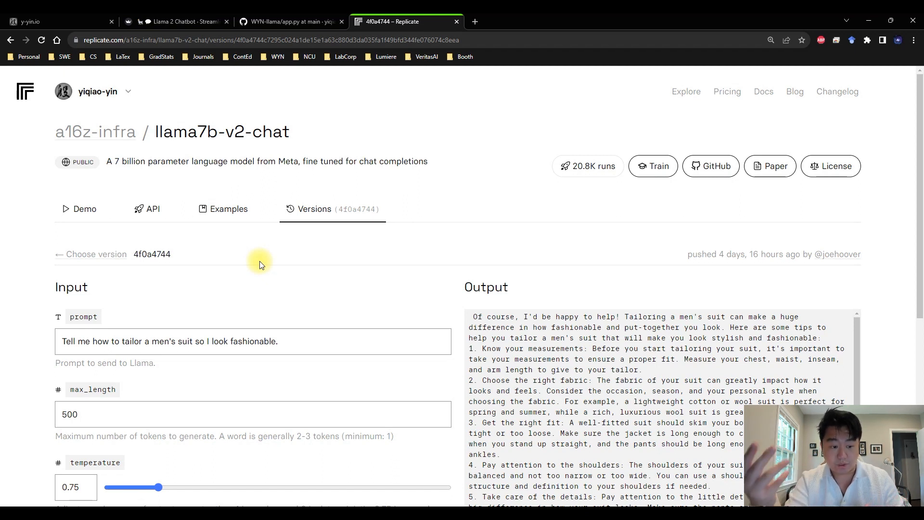
# Scroll the Versions tab to the run inputs: max_length 500, temperature 0.75, top_p 1, 18.36 s output
pyautogui.scroll(-3)
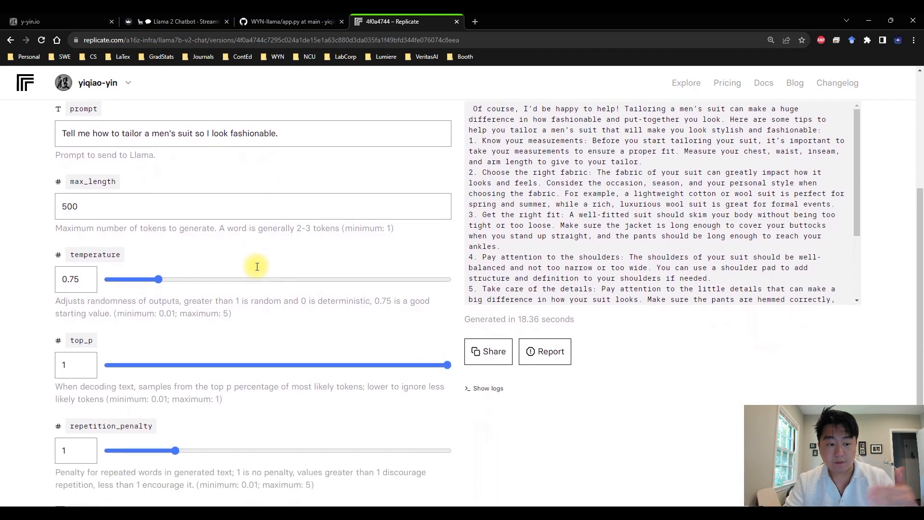
pyautogui.scroll(-3)
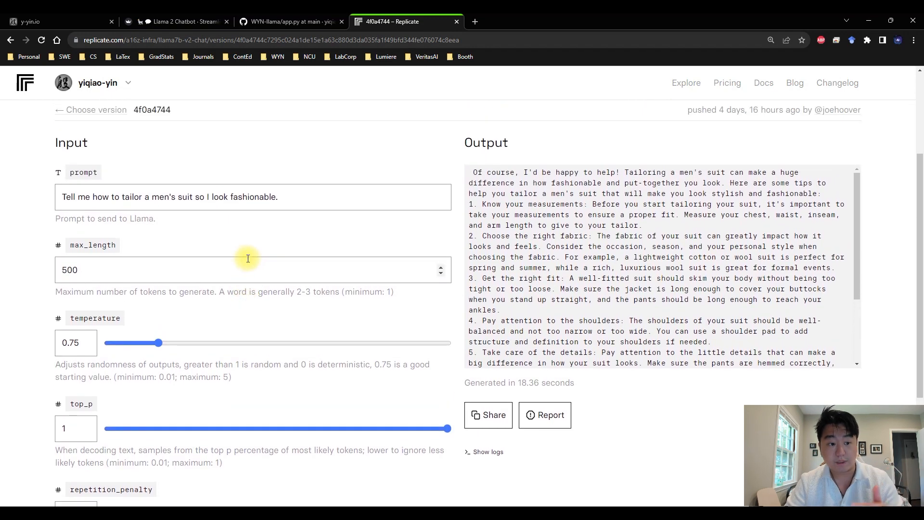
pyautogui.scroll(-3)
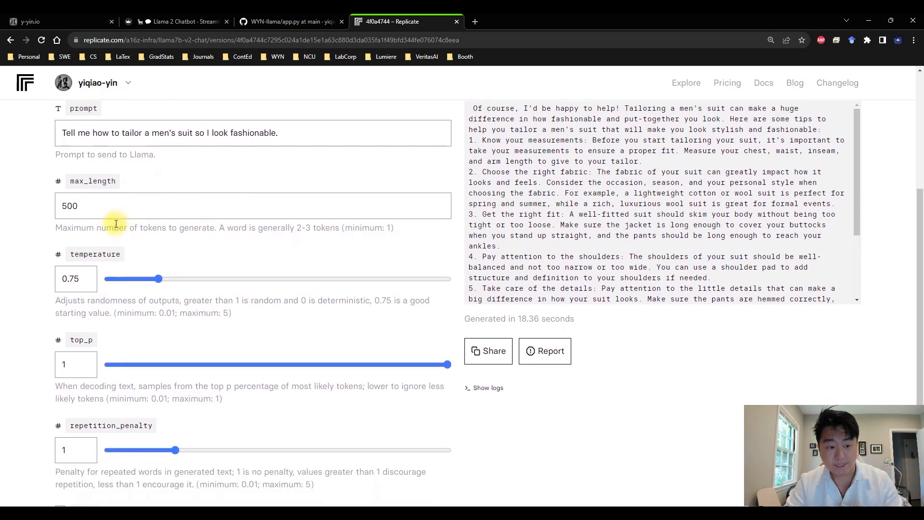
pyautogui.scroll(-3)
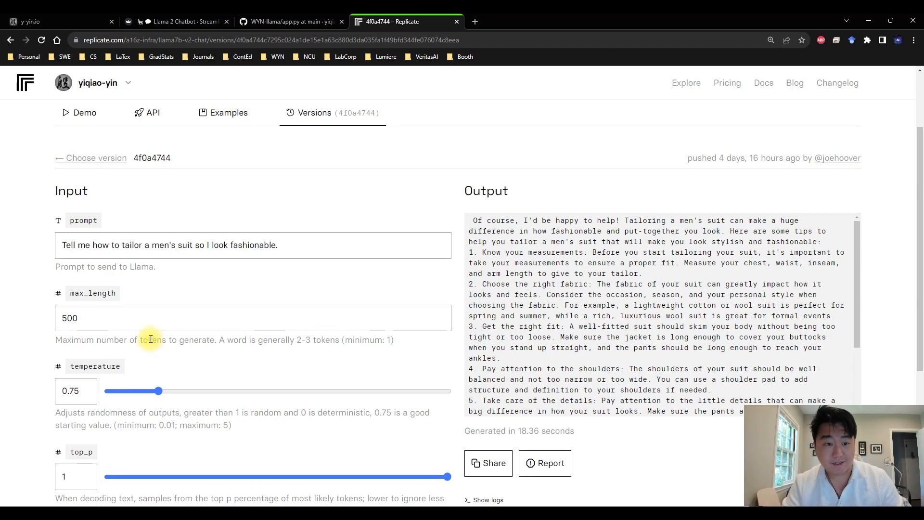
# View the API instructions for llama7b-v2-chat with the Python run snippet selected
pyautogui.click(152, 113)
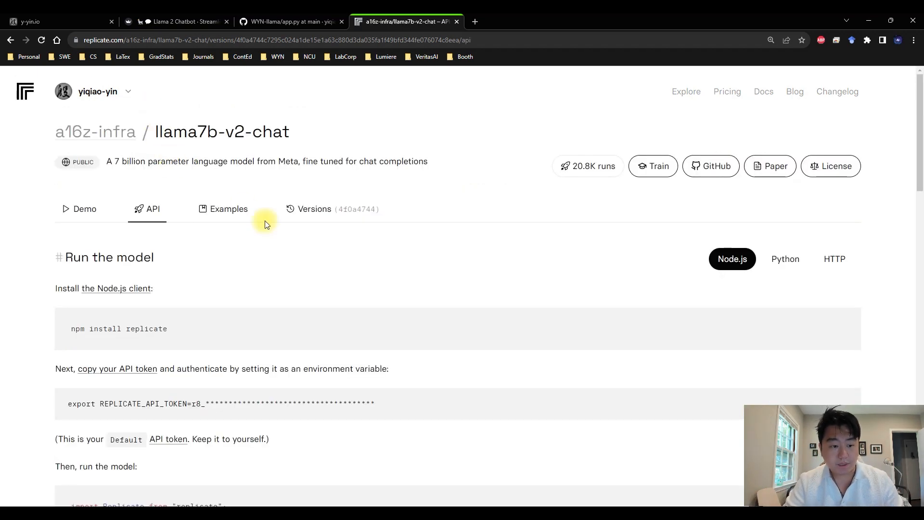
pyautogui.scroll(-3)
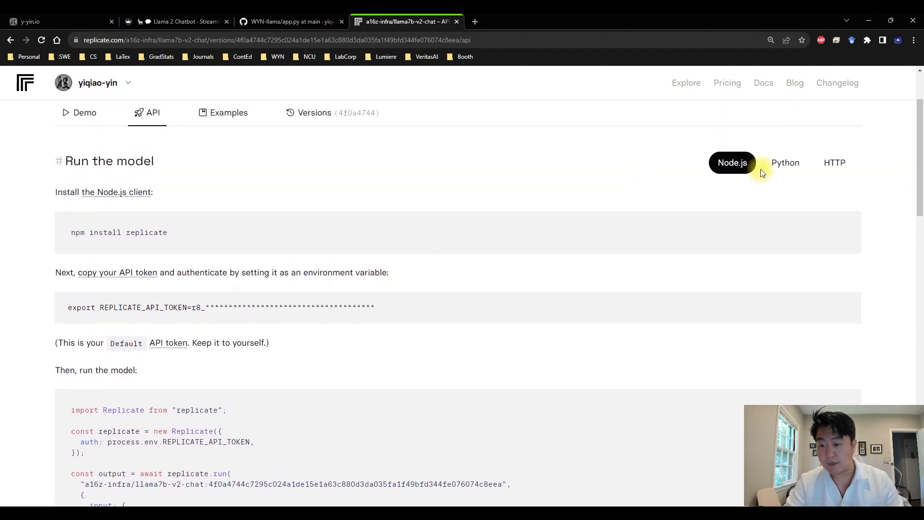
pyautogui.click(786, 162)
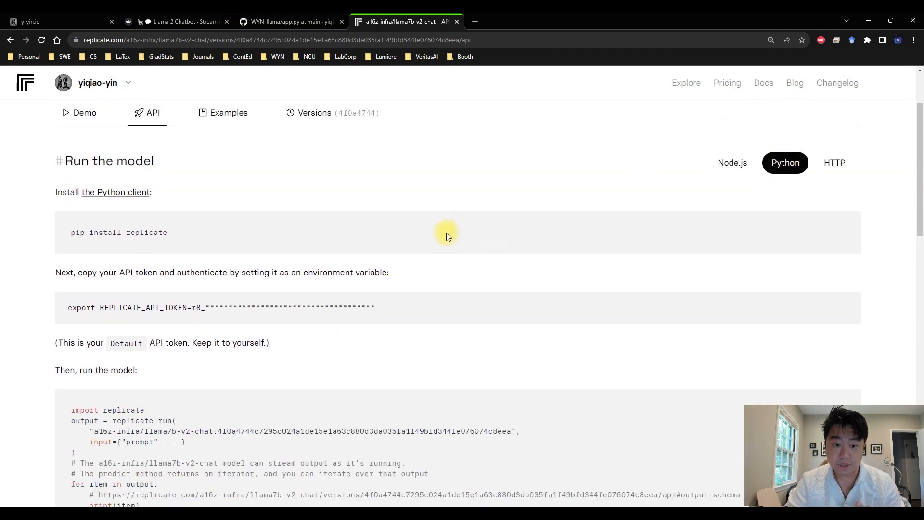
pyautogui.scroll(-3)
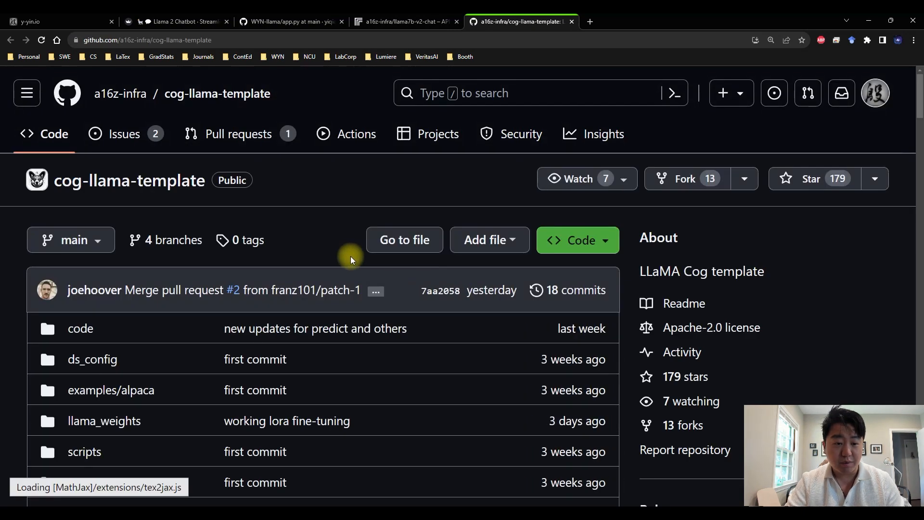
# Read the cog-llama-template README down to Prerequisites, then return to the chatbot's joke conversation
pyautogui.scroll(-3)
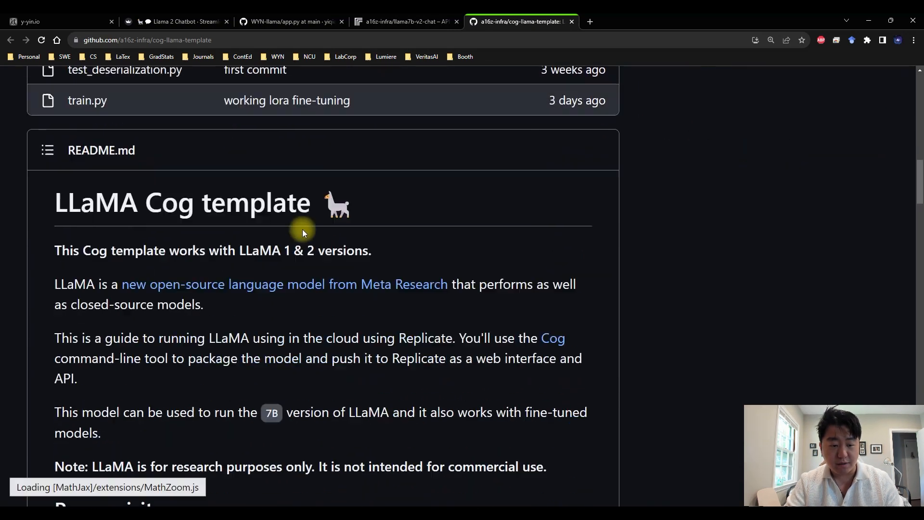
pyautogui.scroll(-3)
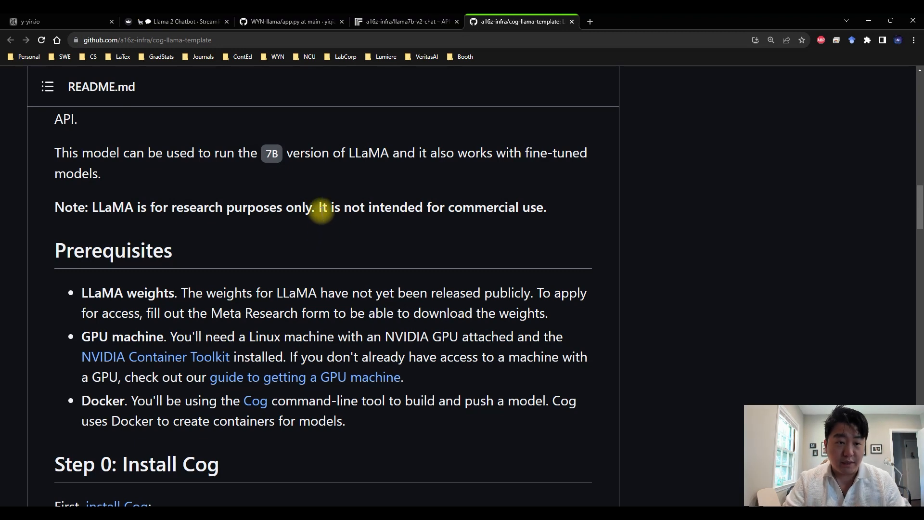
pyautogui.click(177, 21)
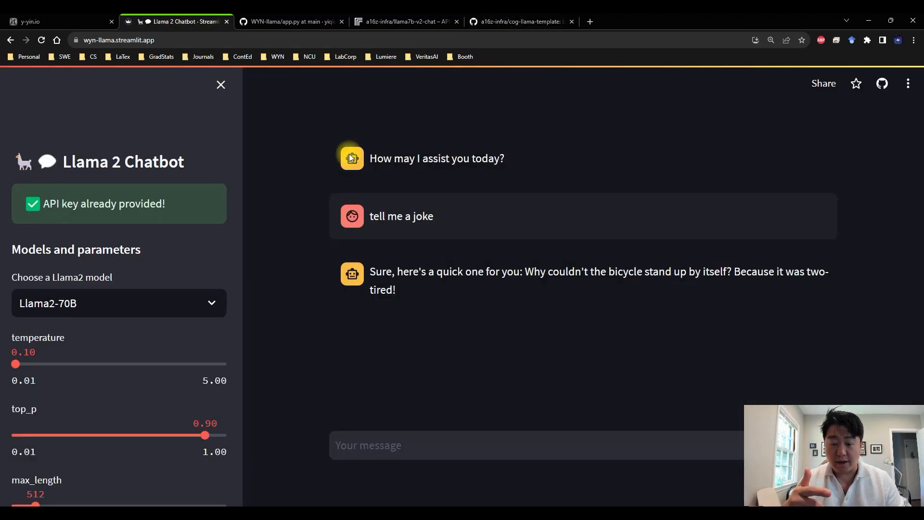